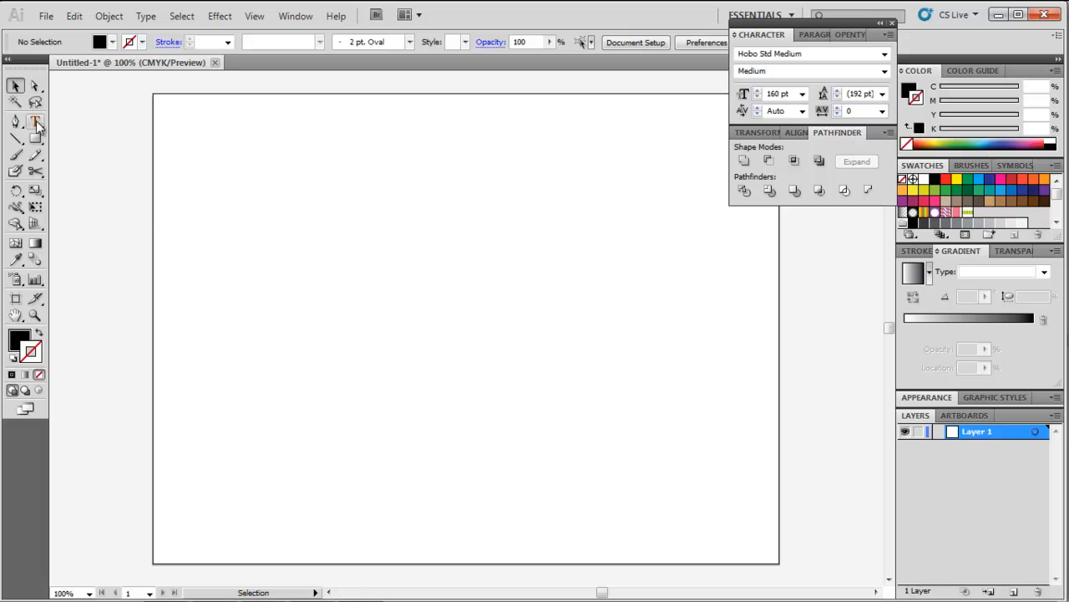
Step: Type the letter A on the artboard and confirm the 3D Extrude & Bevel effect
click(35, 122)
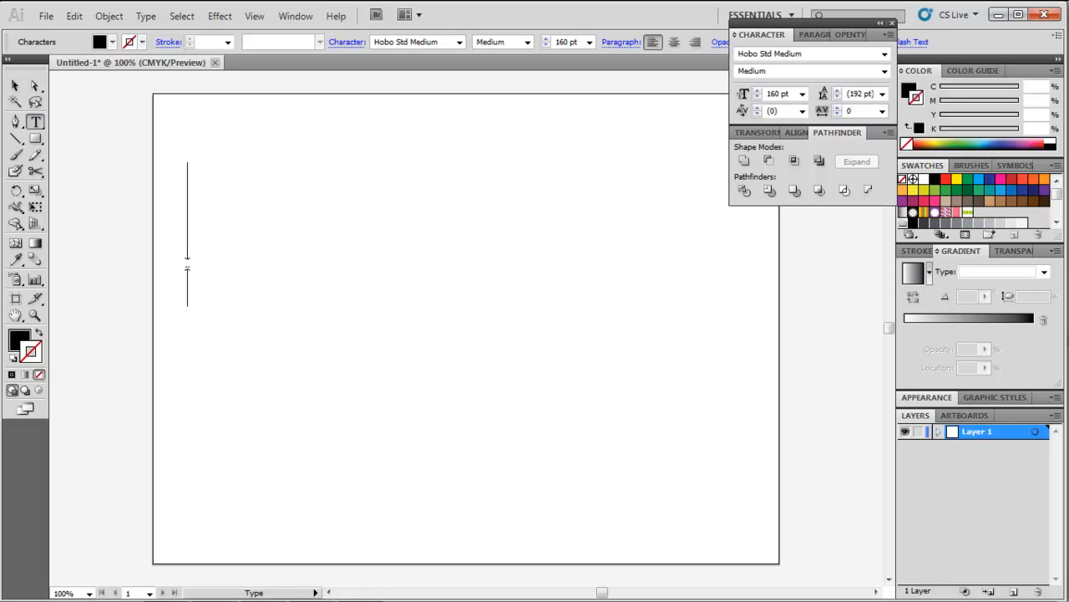
text(A)
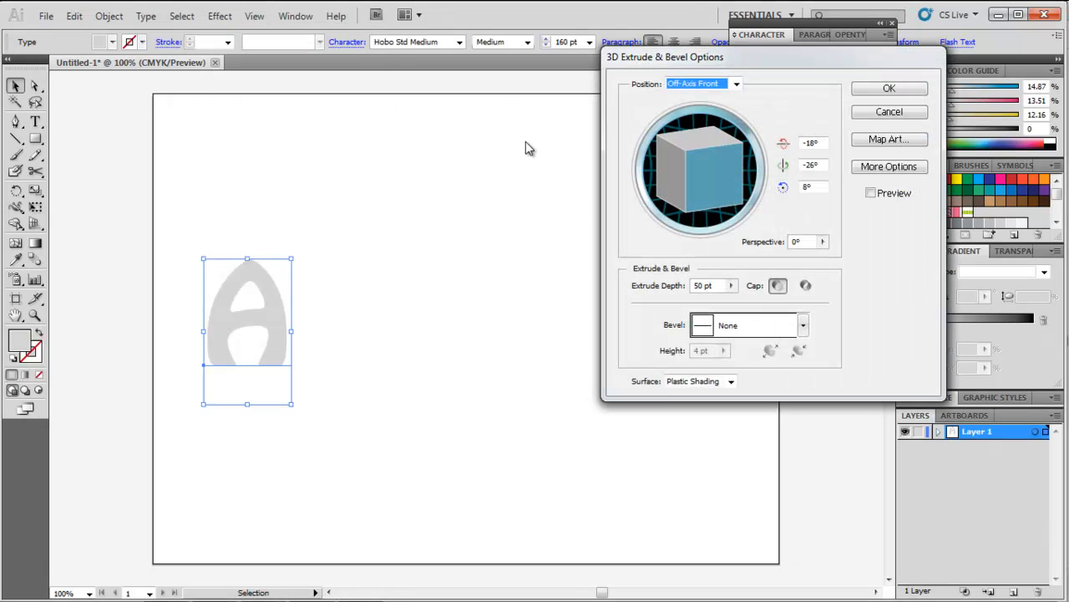
click(889, 87)
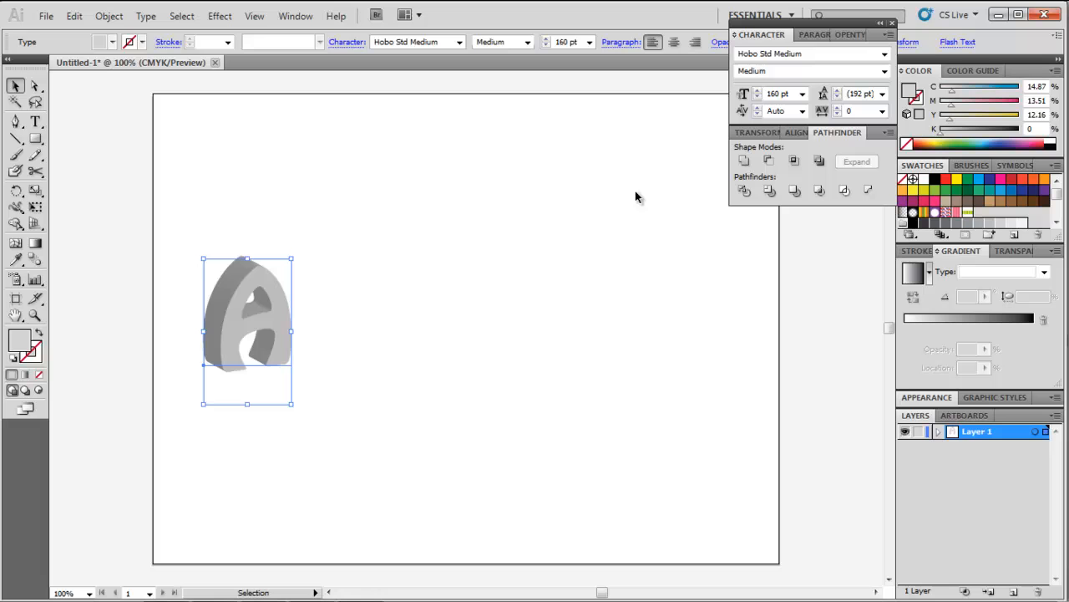
Step: Expand and ungroup the extruded A into separate faces, then select its front face
click(108, 15)
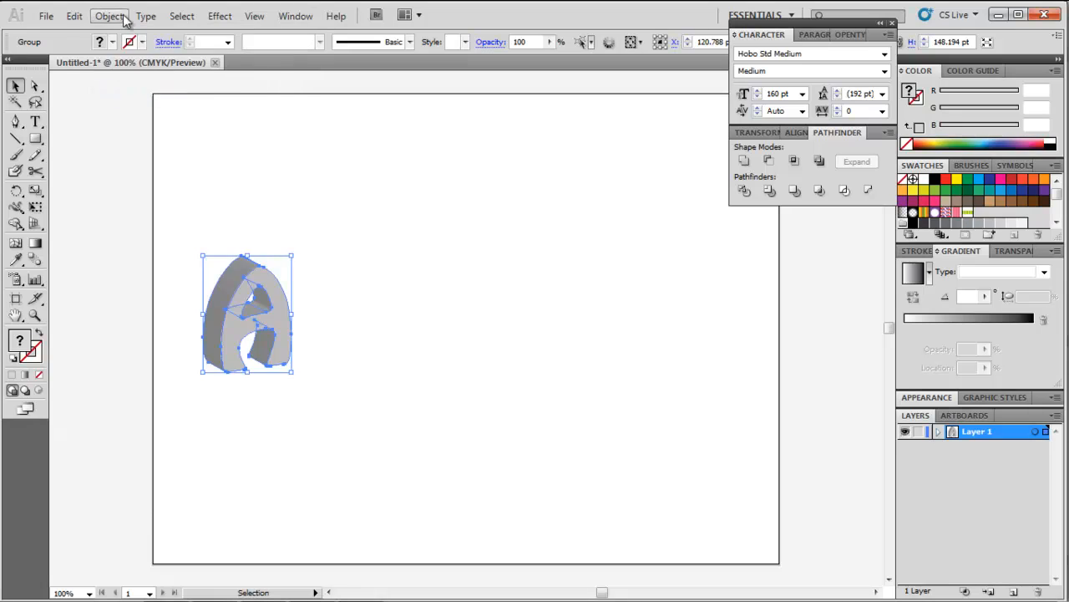
click(109, 15)
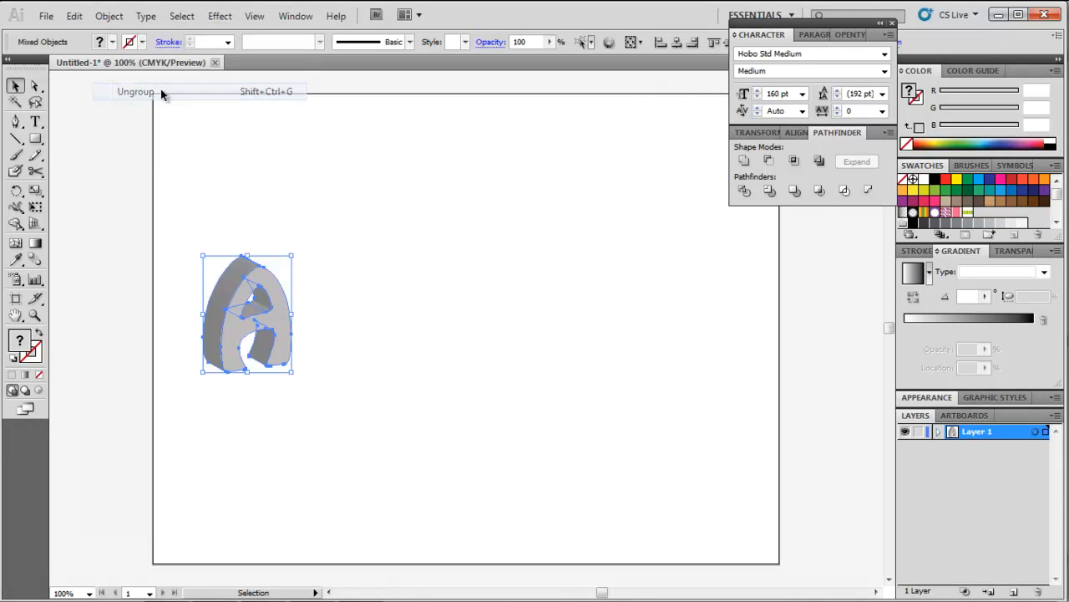
click(134, 90)
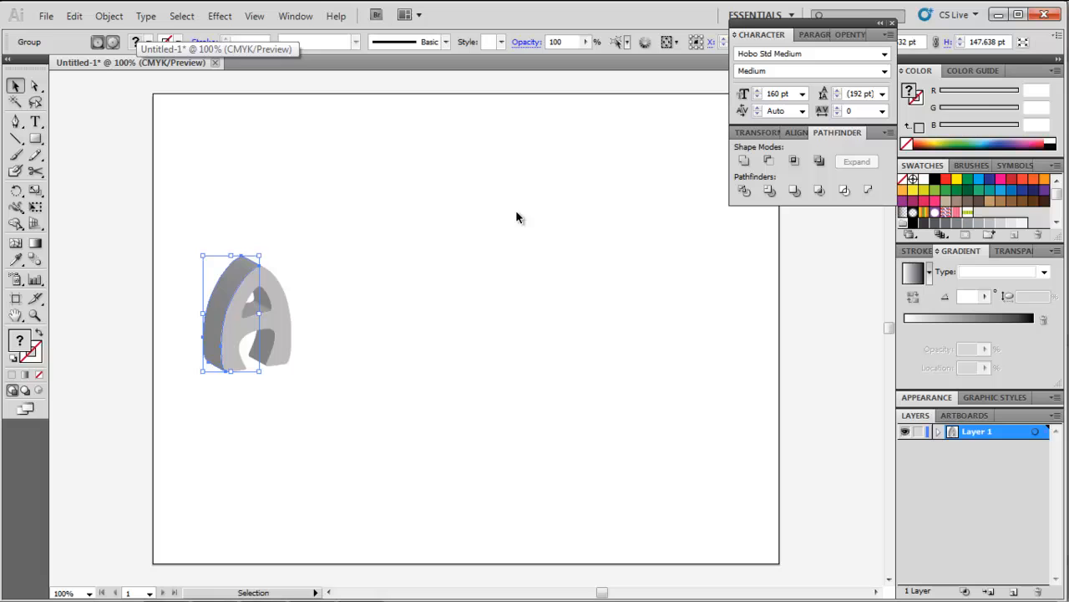
click(271, 349)
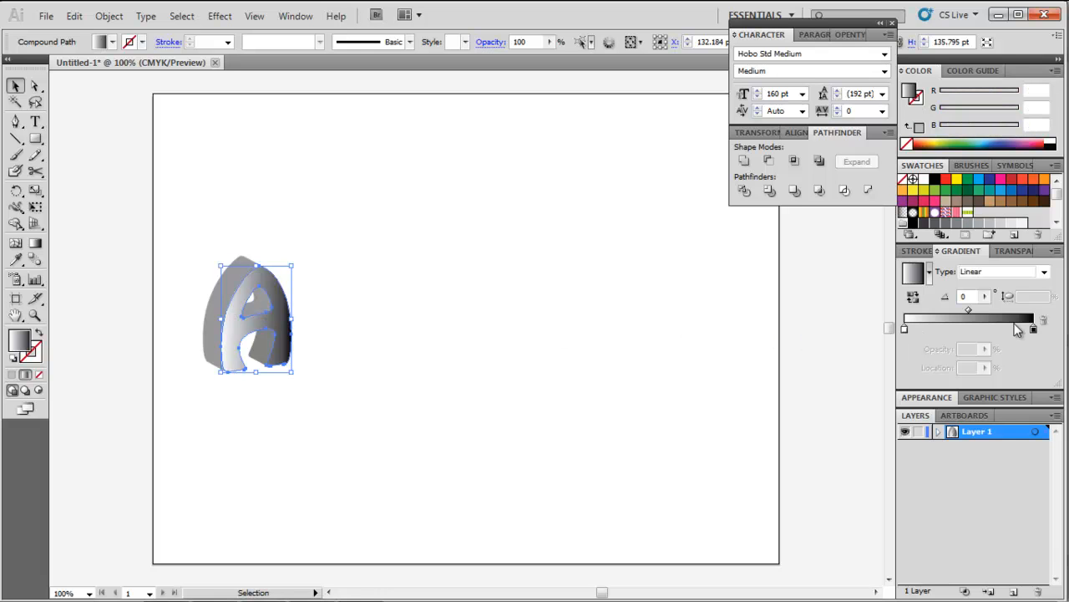
Step: Apply a linear gradient to the front face and switch its colour stop to RGB
click(1056, 70)
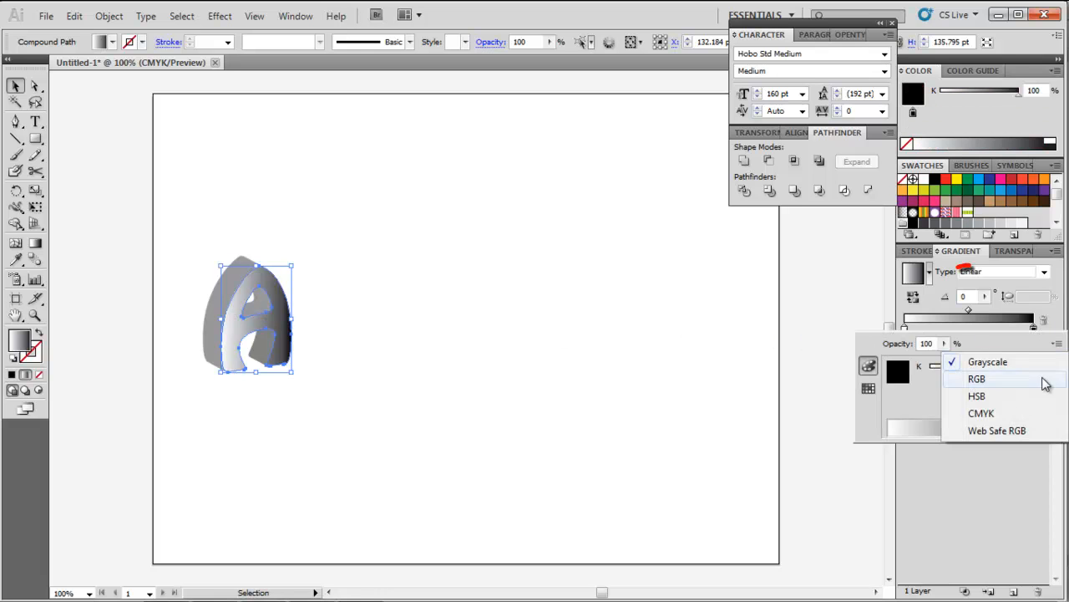
click(976, 378)
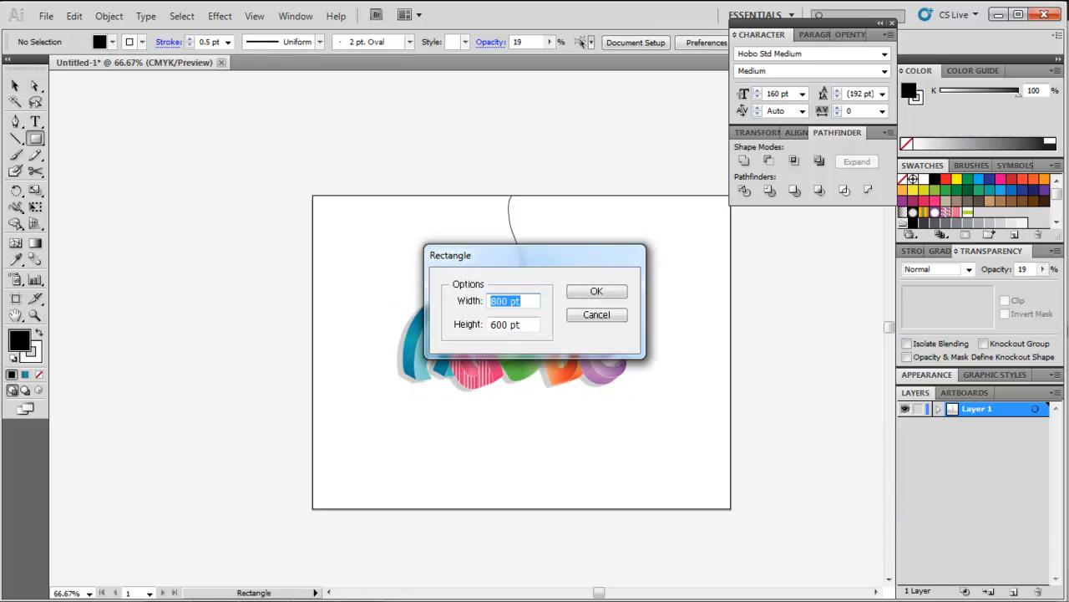
Step: Add a 600 by 600 pt rectangle as the background behind the gradient letters
click(594, 291)
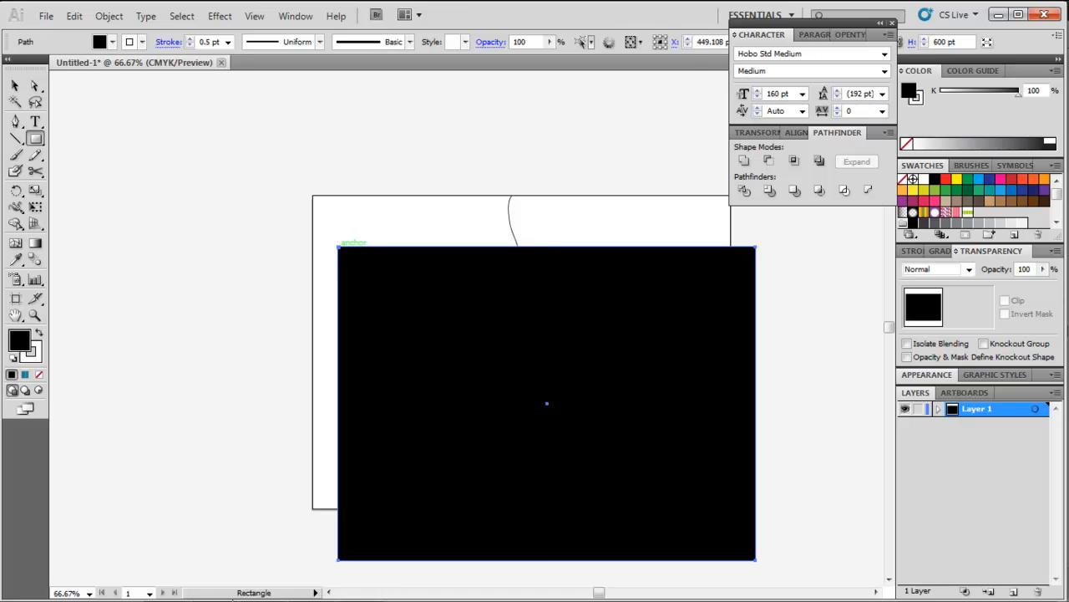